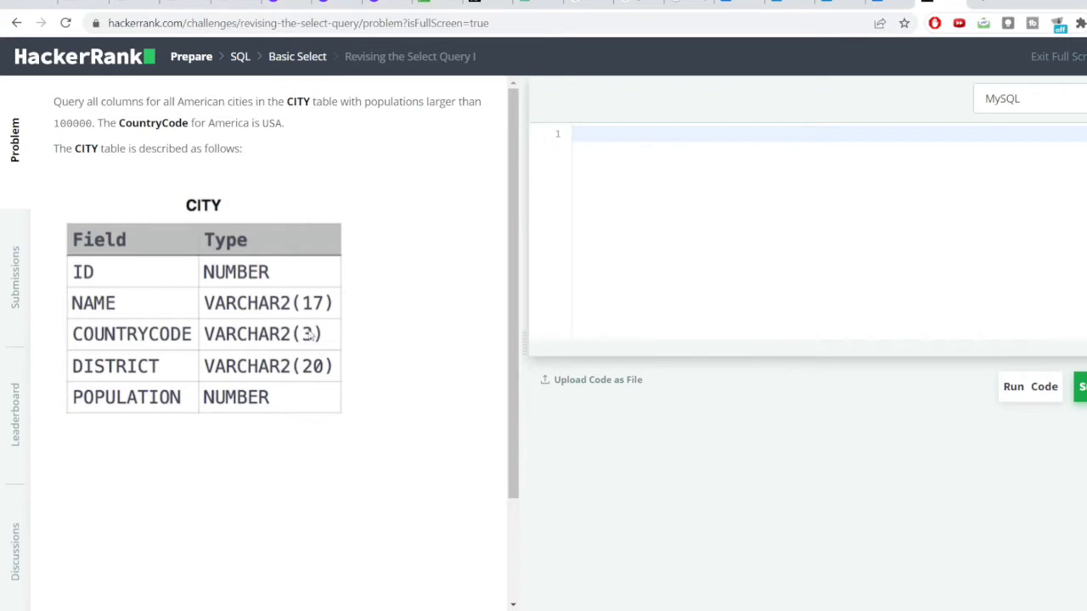
{"action": "mouse_move", "coordinate": [338, 106]}
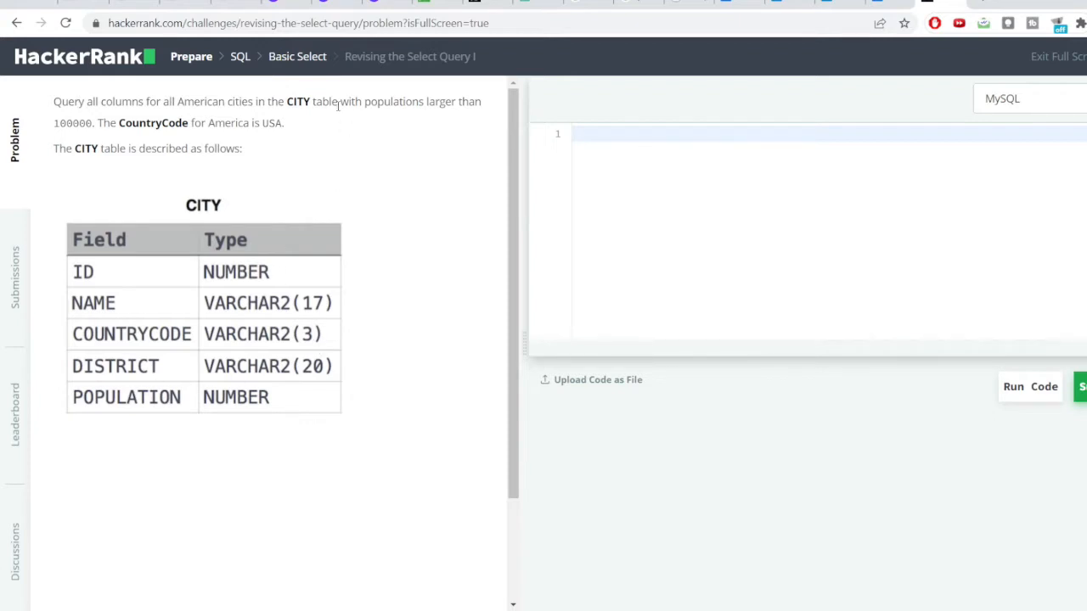
Step: Enter the query 'select * from city;' and run it against the sample test
{"action": "left_click_drag", "start_coordinate": [338, 101], "coordinate": [287, 123]}
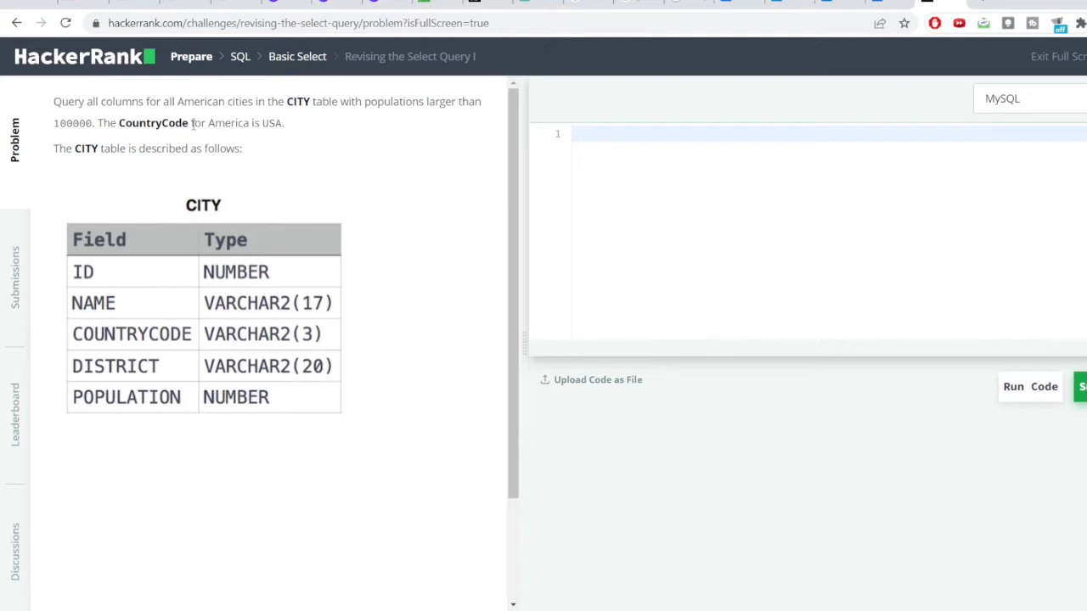
{"action": "mouse_move", "coordinate": [173, 387]}
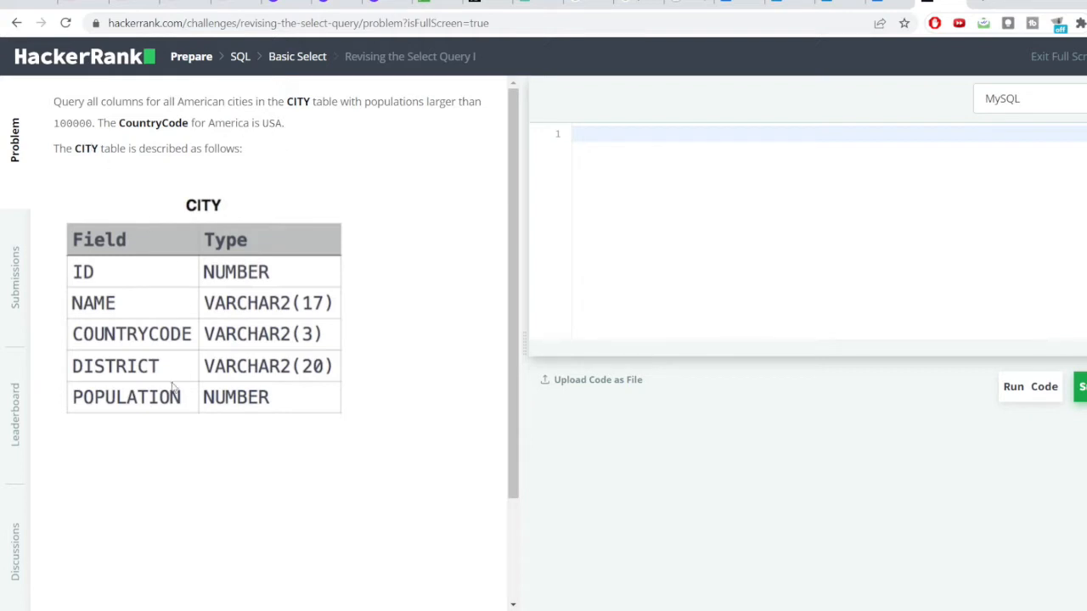
{"action": "mouse_move", "coordinate": [145, 421]}
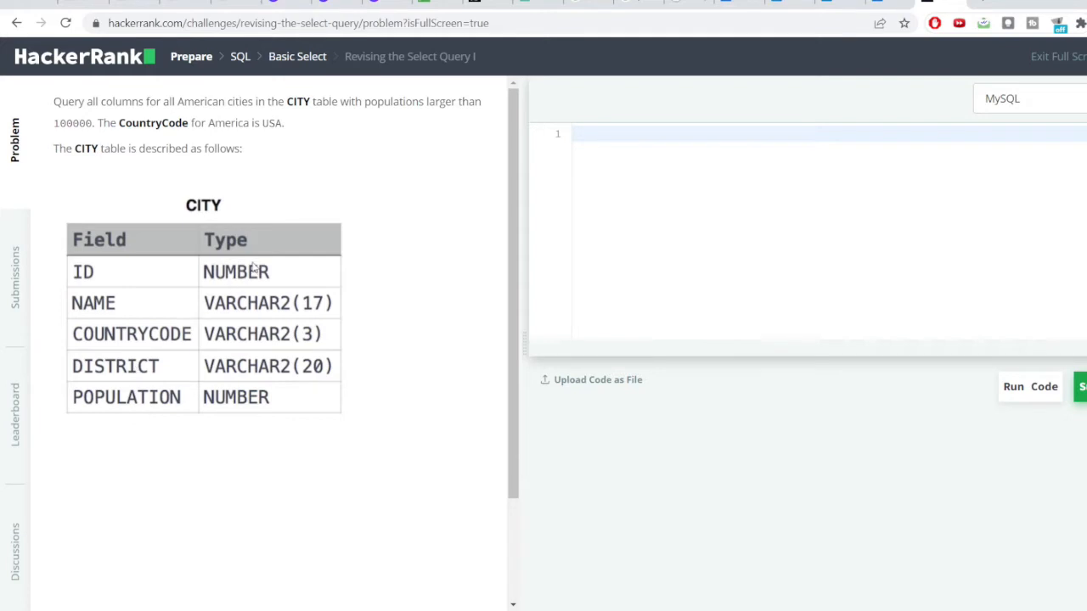
{"action": "mouse_move", "coordinate": [259, 251]}
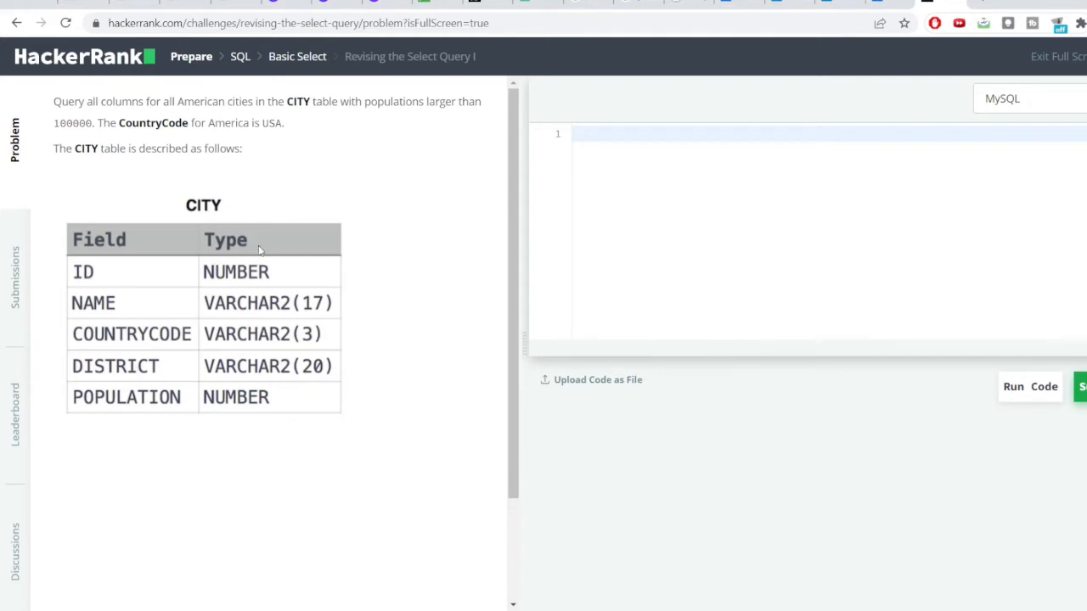
{"action": "left_click", "coordinate": [659, 133]}
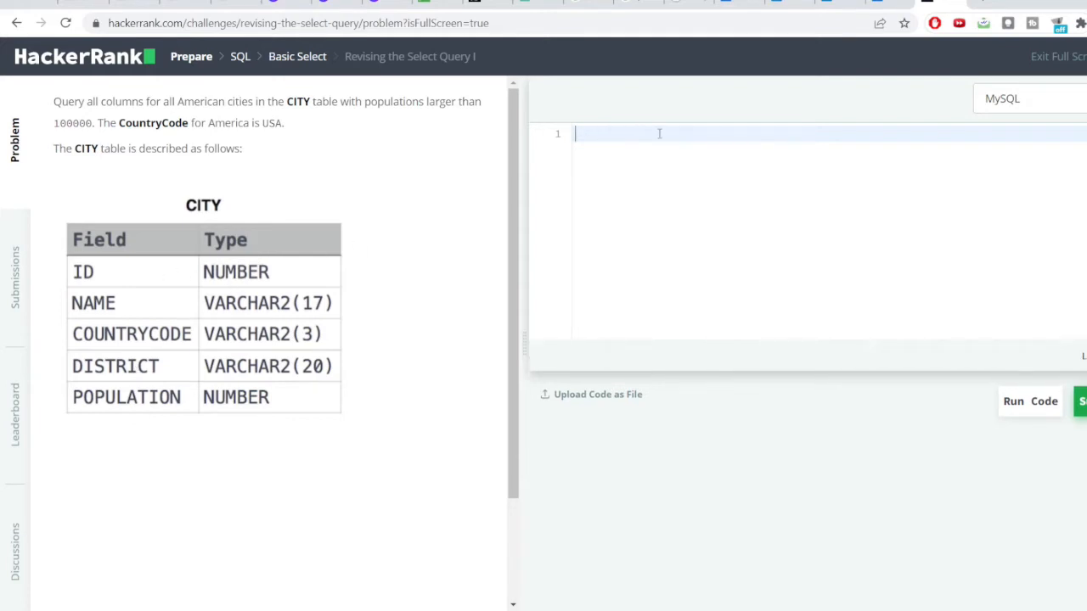
{"action": "type", "text": "select"}
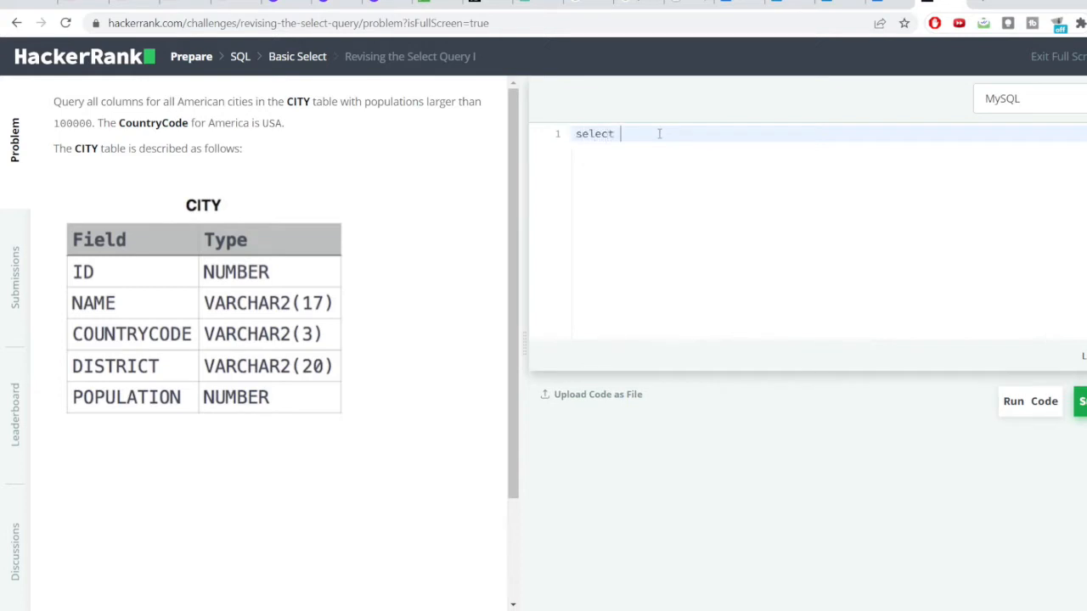
{"action": "type", "text": "*"}
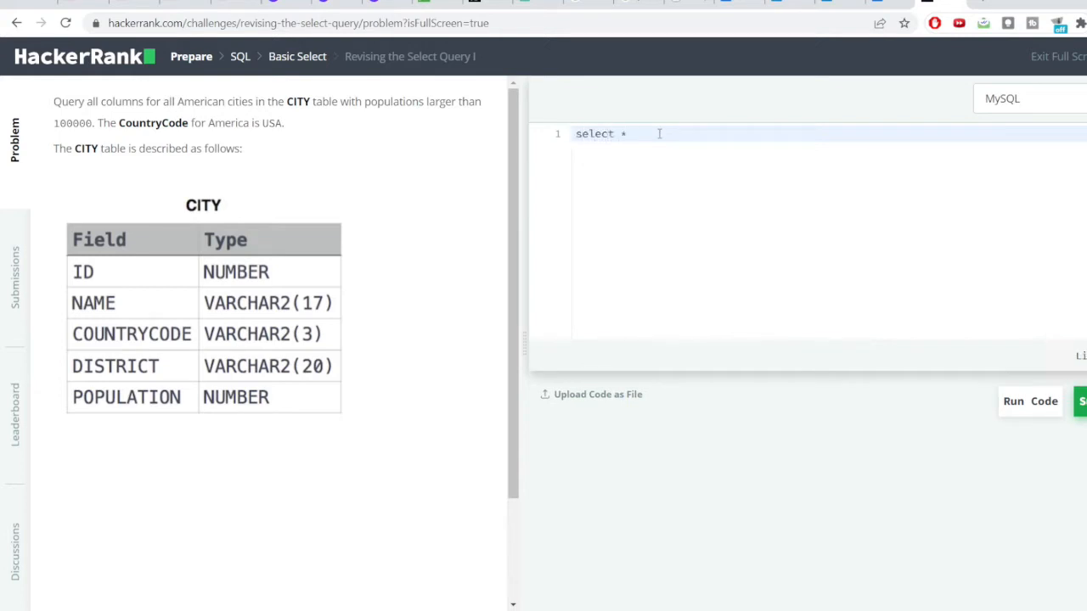
{"action": "type", "text": "from cit"}
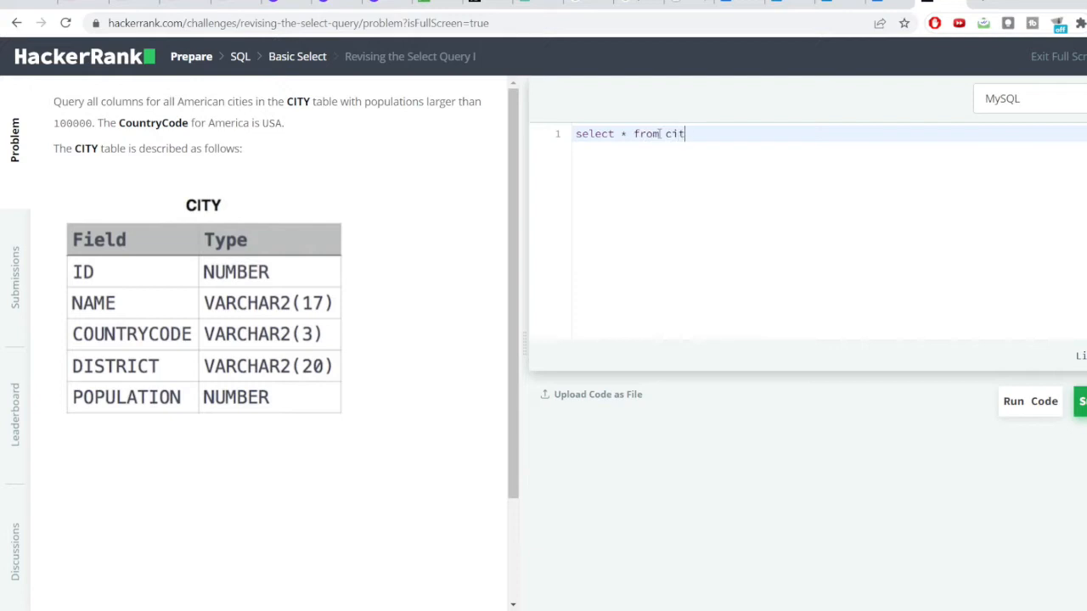
{"action": "type", "text": "y;"}
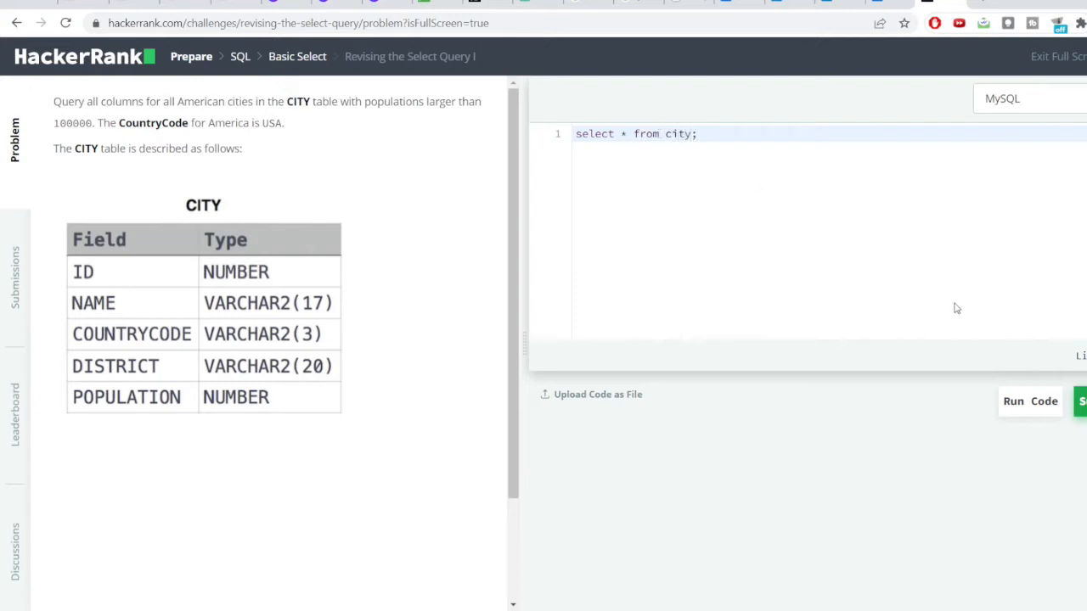
{"action": "left_click", "coordinate": [1029, 401]}
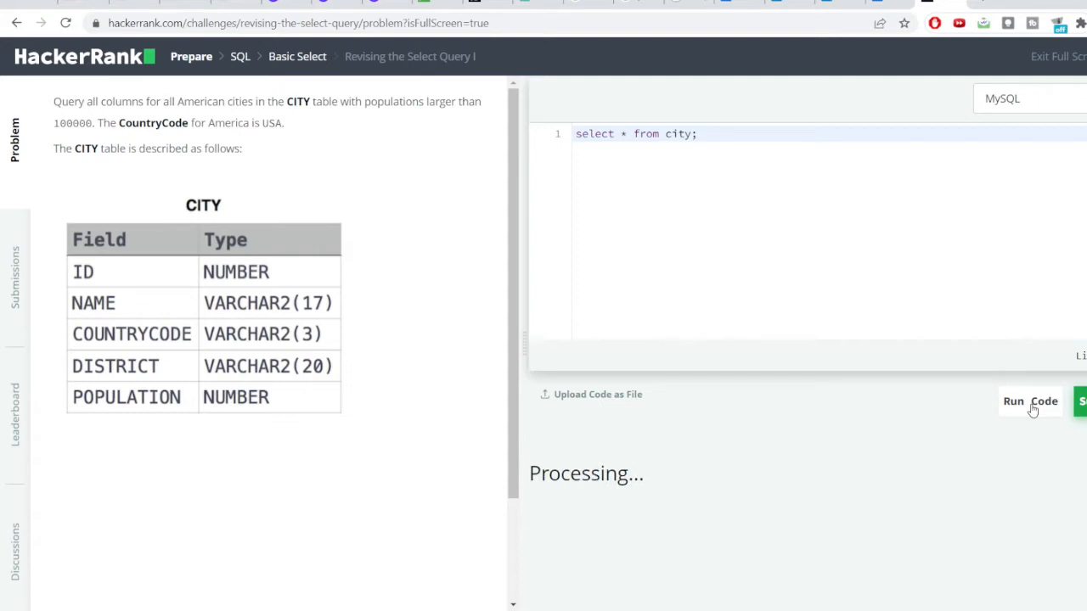
Step: Review the Wrong Answer output, spotting non-USA cities like Rotterdam and the USA country code
{"action": "left_click", "coordinate": [1030, 401]}
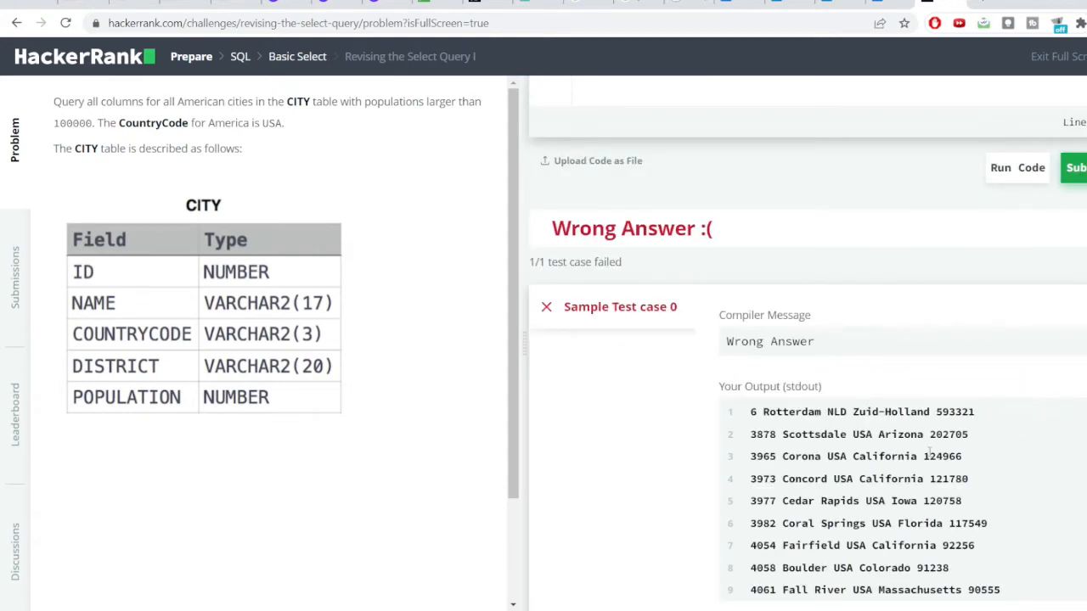
{"action": "scroll", "scroll_direction": "down", "scroll_amount": 3}
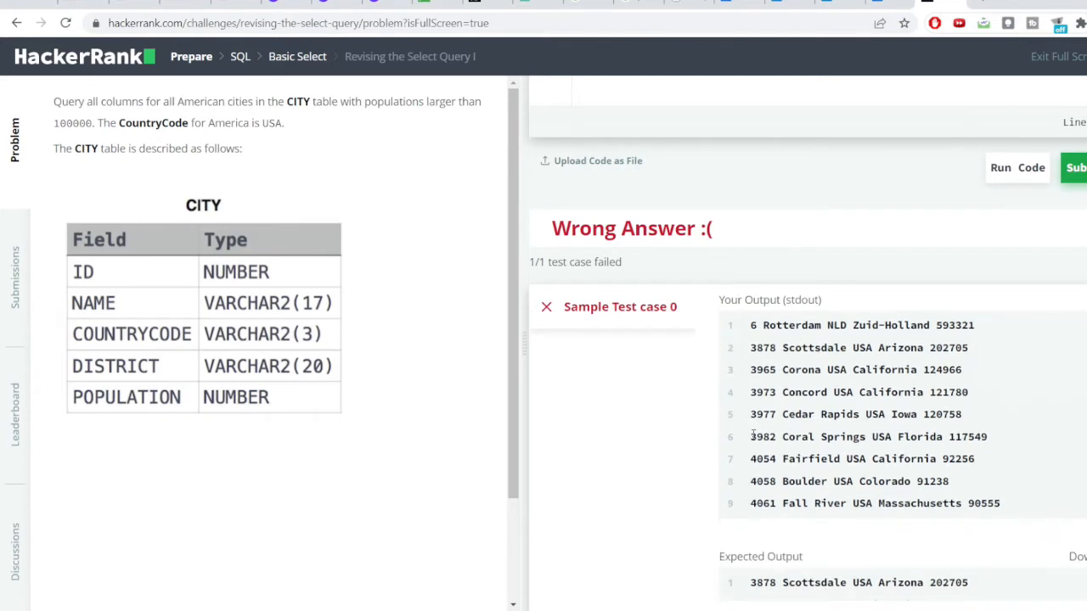
{"action": "mouse_move", "coordinate": [91, 291]}
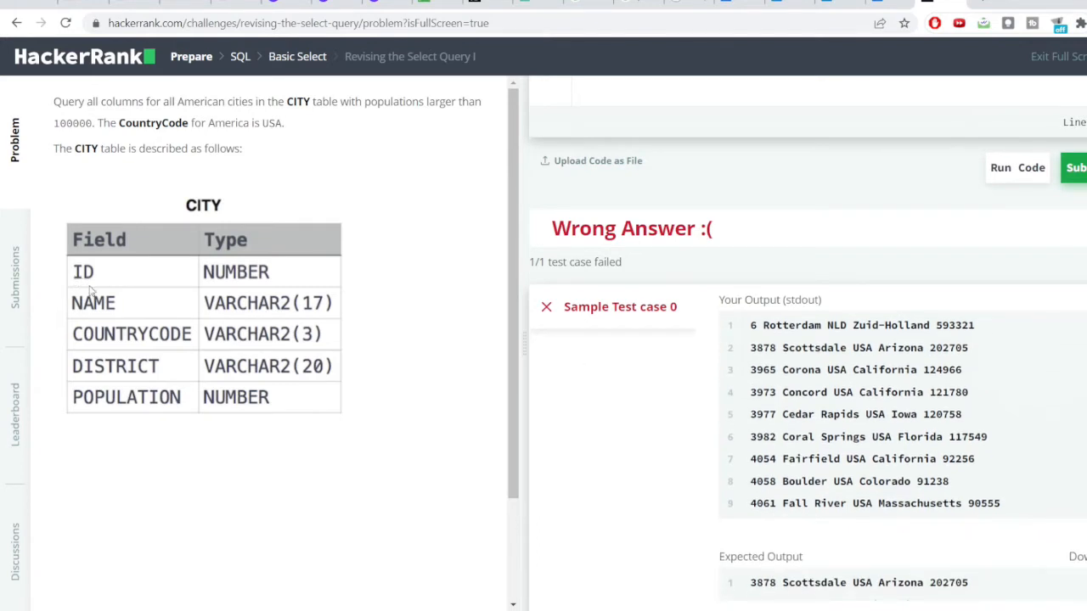
{"action": "mouse_move", "coordinate": [96, 310]}
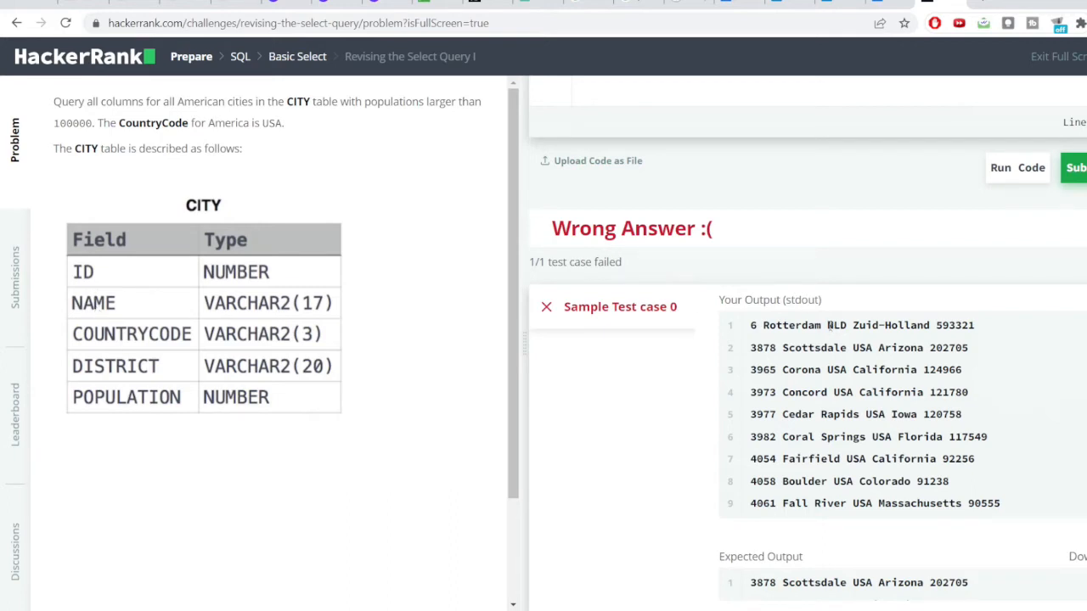
{"action": "double_click", "coordinate": [835, 325]}
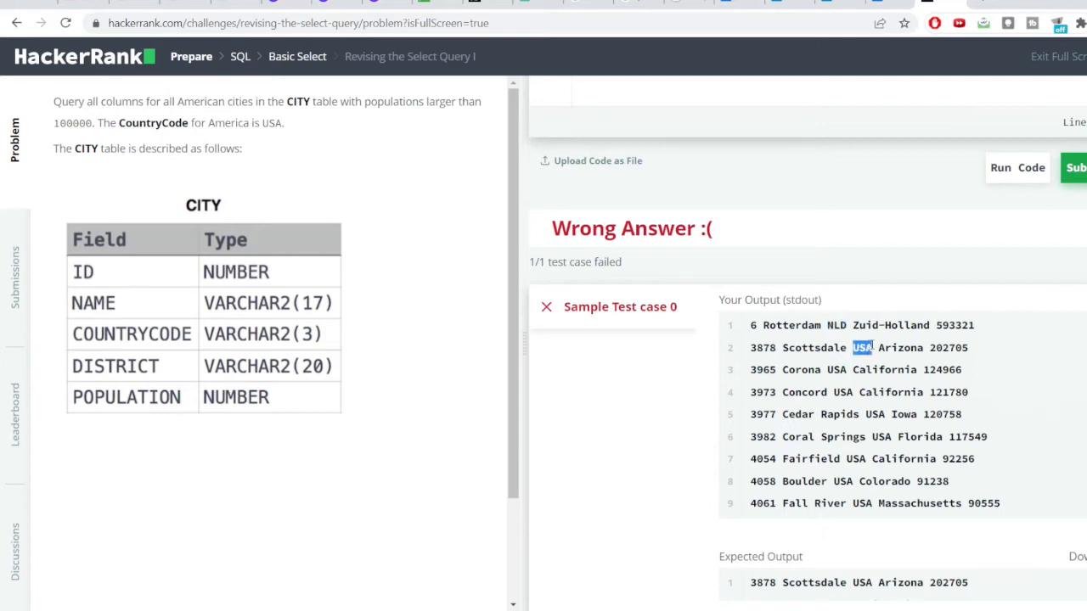
{"action": "mouse_move", "coordinate": [138, 118]}
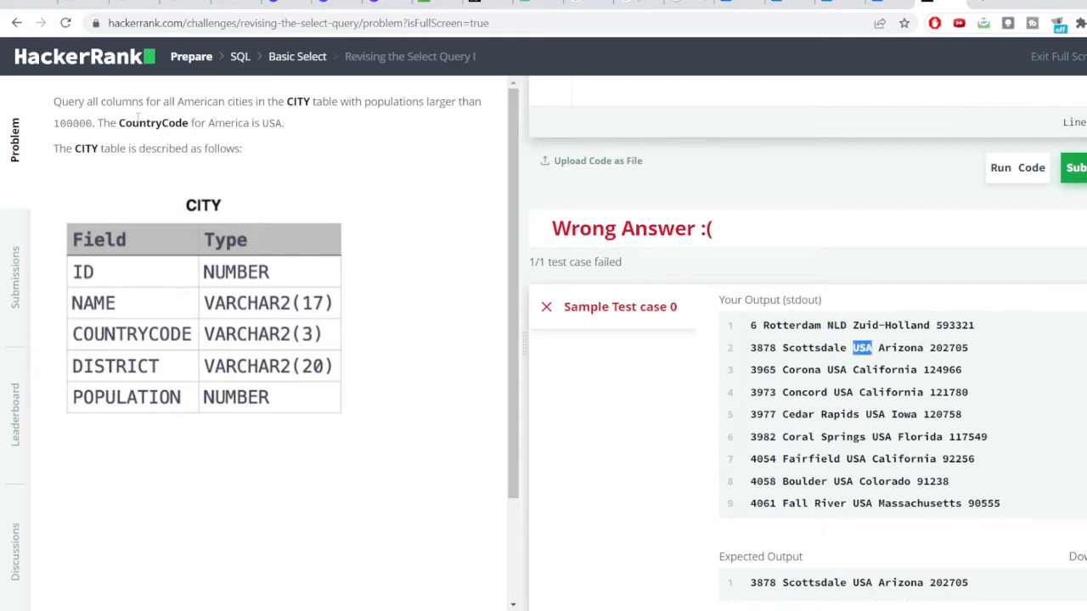
{"action": "left_click_drag", "start_coordinate": [99, 123], "coordinate": [270, 123]}
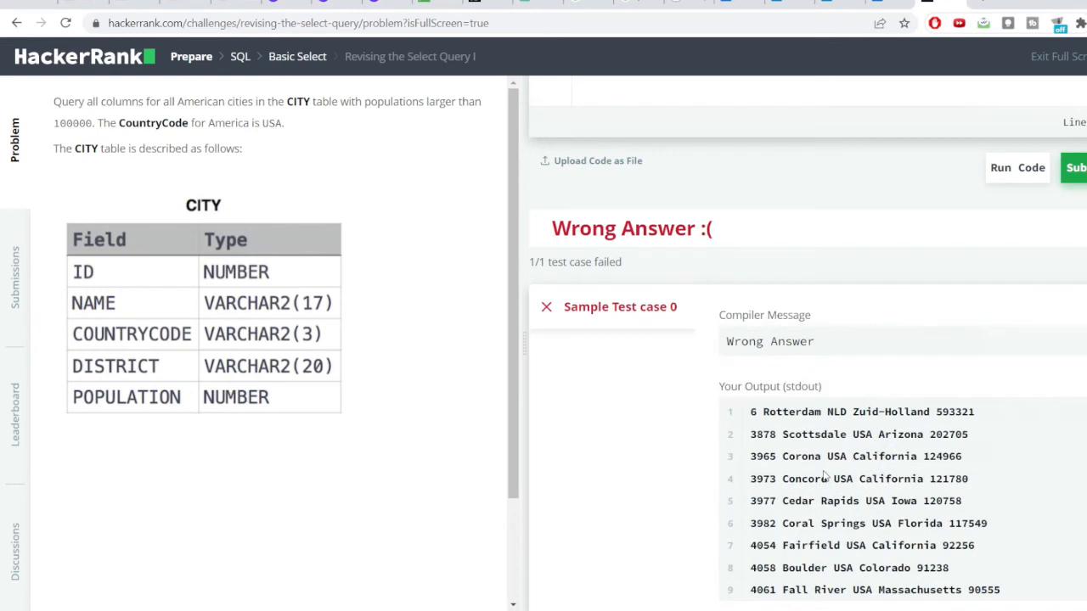
{"action": "scroll", "scroll_direction": "down", "scroll_amount": 3}
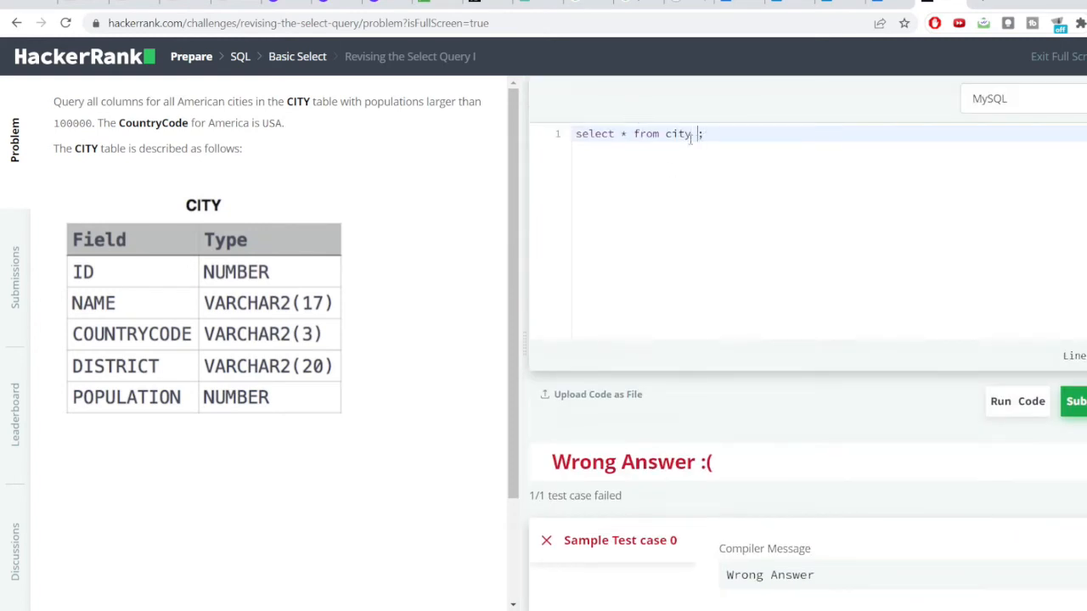
Step: Add "where countrycode ='USA'" to the query and run it on the sample test
{"action": "type", "text": "where countrycode"}
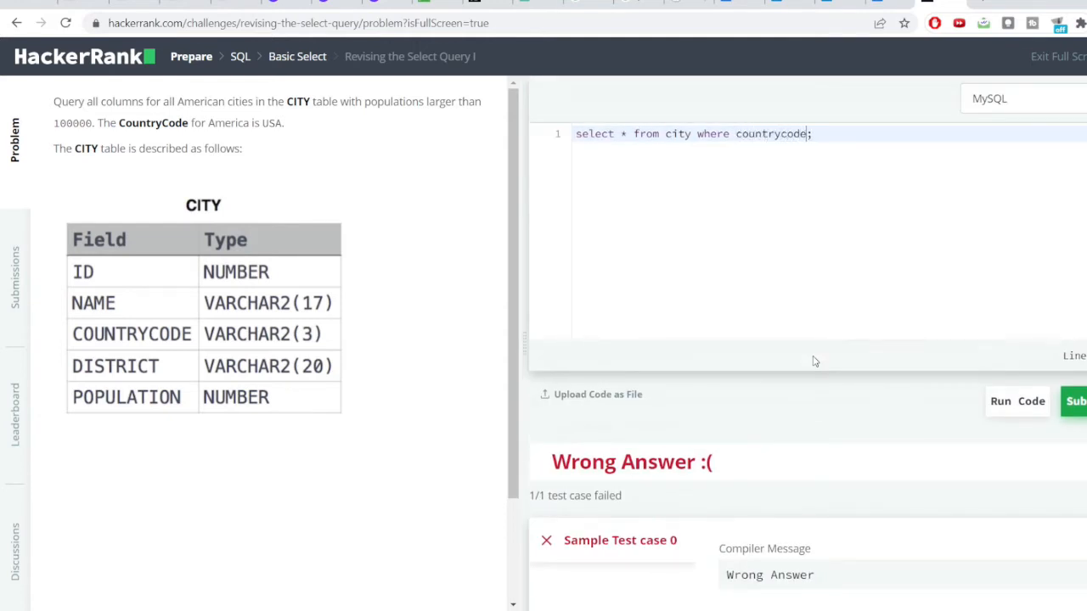
{"action": "type", "text": "i"}
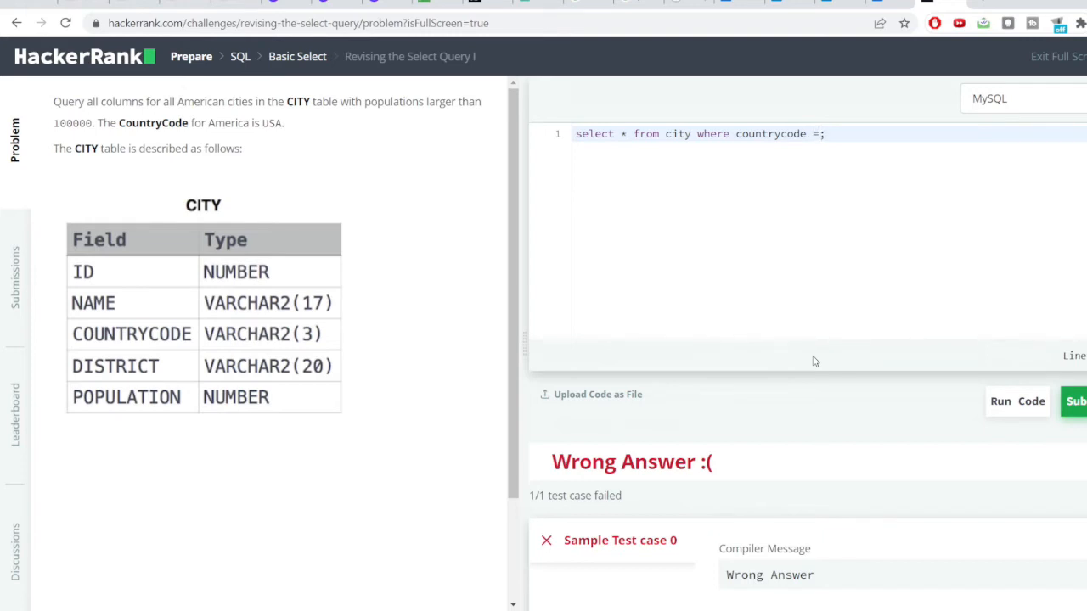
{"action": "type", "text": "''"}
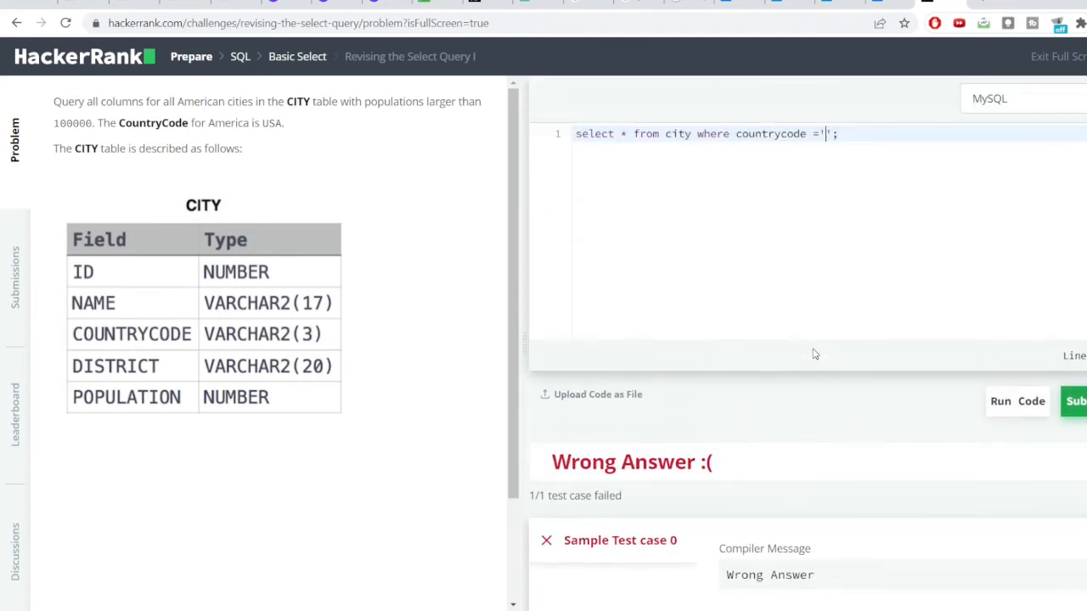
{"action": "type", "text": "USA"}
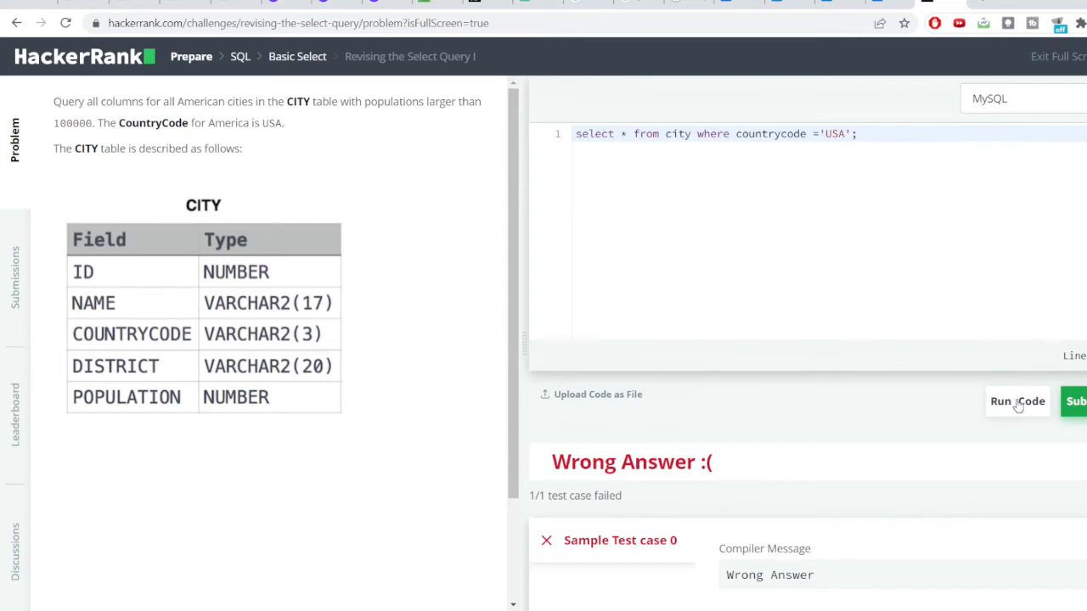
{"action": "left_click", "coordinate": [1017, 401]}
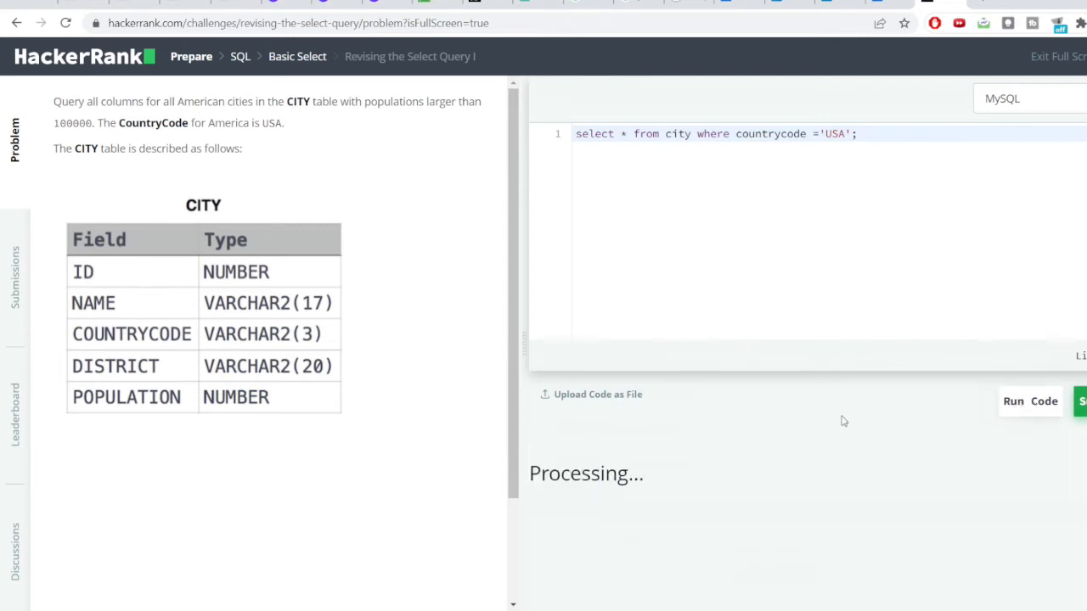
Step: Check the second Wrong Answer and reread the CITY table description in the problem statement
{"action": "left_click", "coordinate": [1029, 401]}
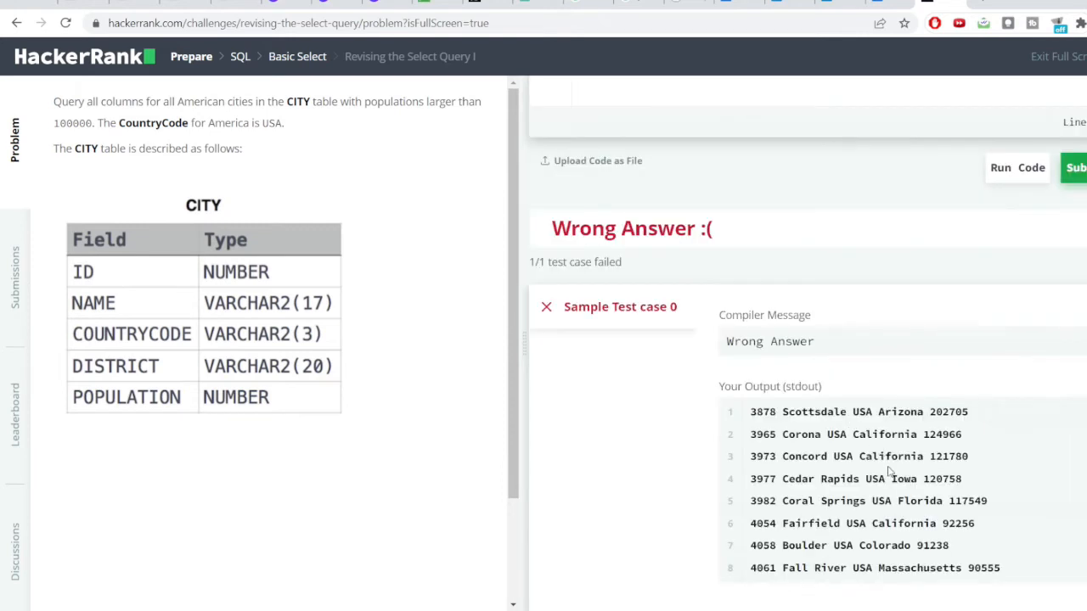
{"action": "mouse_move", "coordinate": [849, 411]}
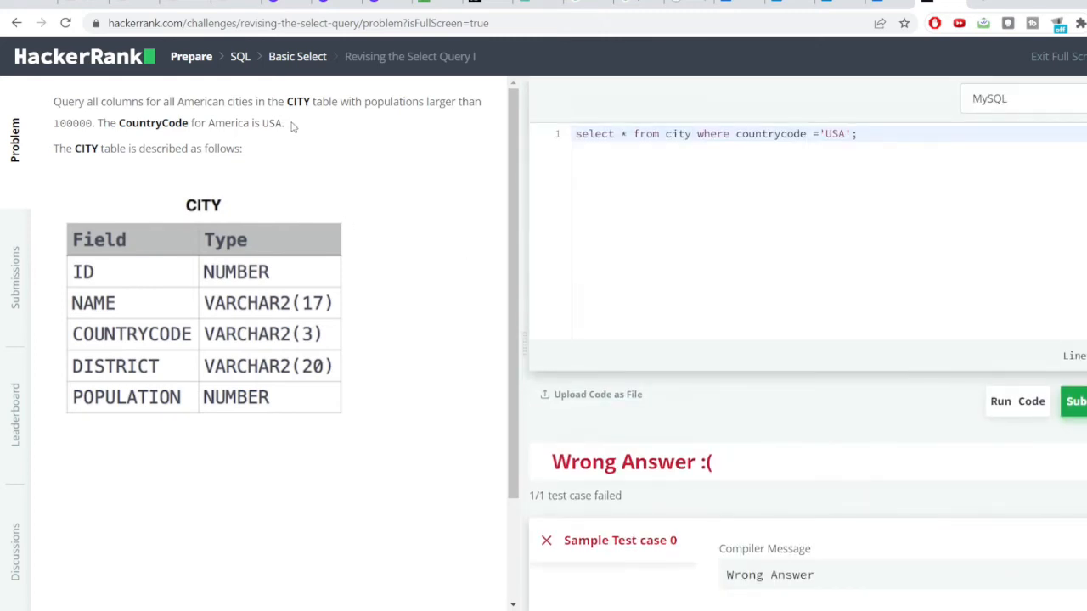
{"action": "left_click_drag", "start_coordinate": [99, 122], "coordinate": [286, 122]}
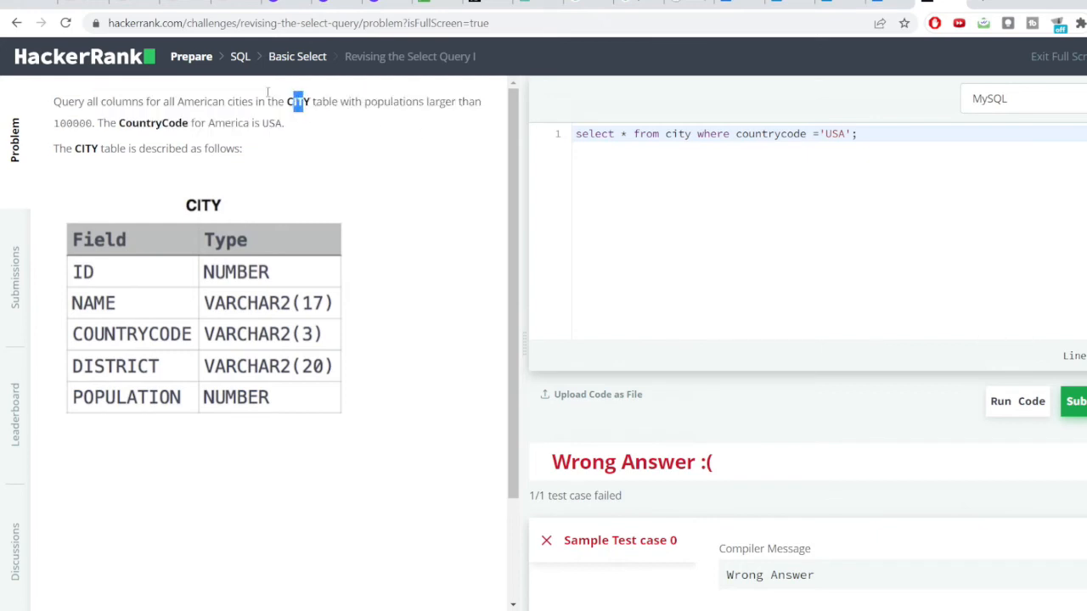
{"action": "left_click_drag", "start_coordinate": [301, 101], "coordinate": [93, 122]}
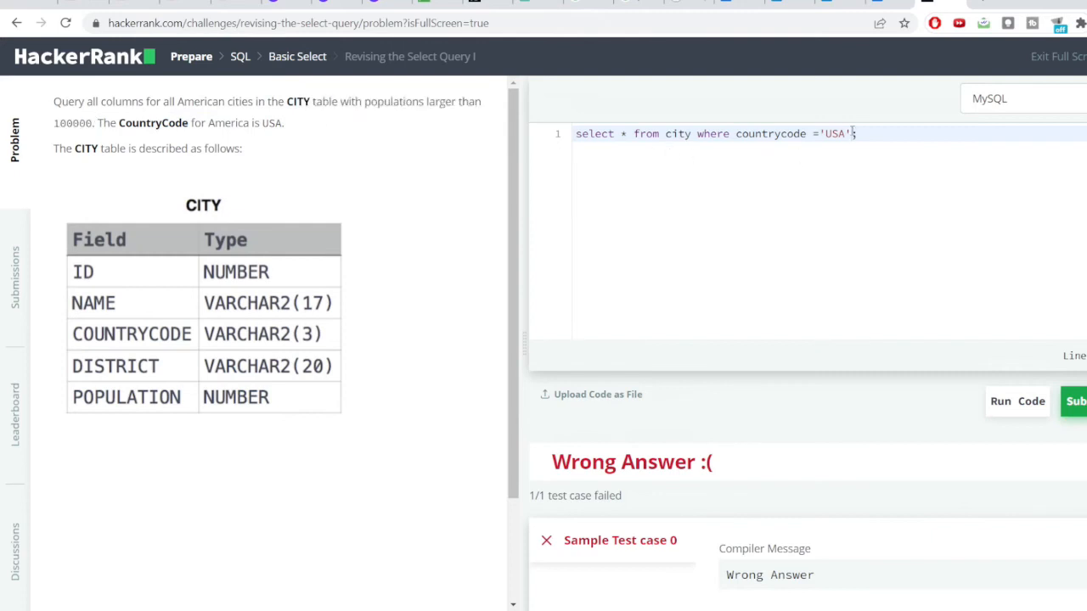
Step: Append "and population>100000" to the WHERE clause and rerun the sample test
{"action": "type", "text": "AN"}
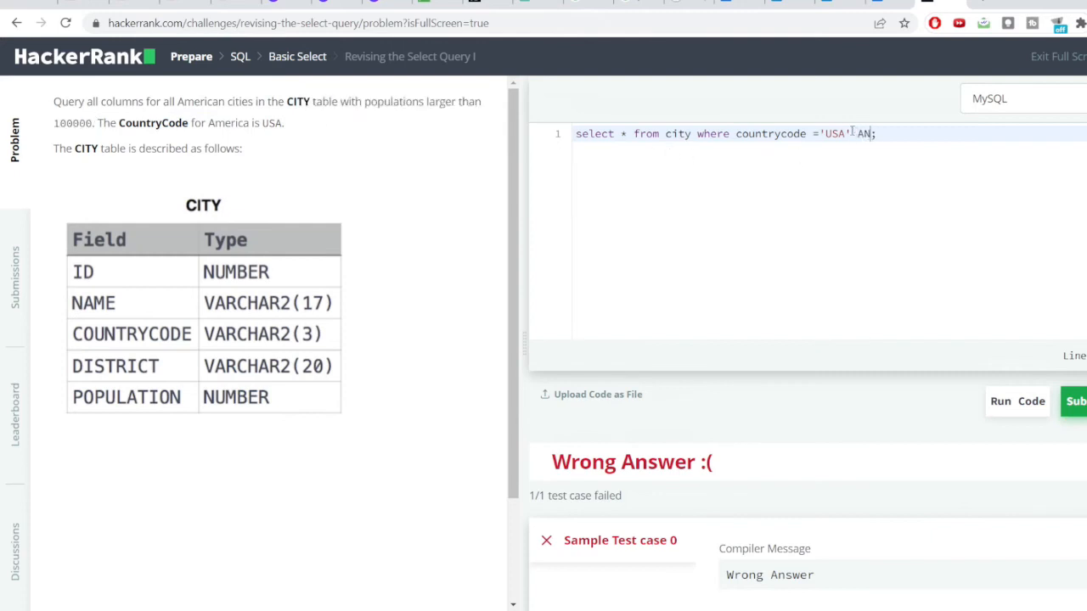
{"action": "type", "text": "a"}
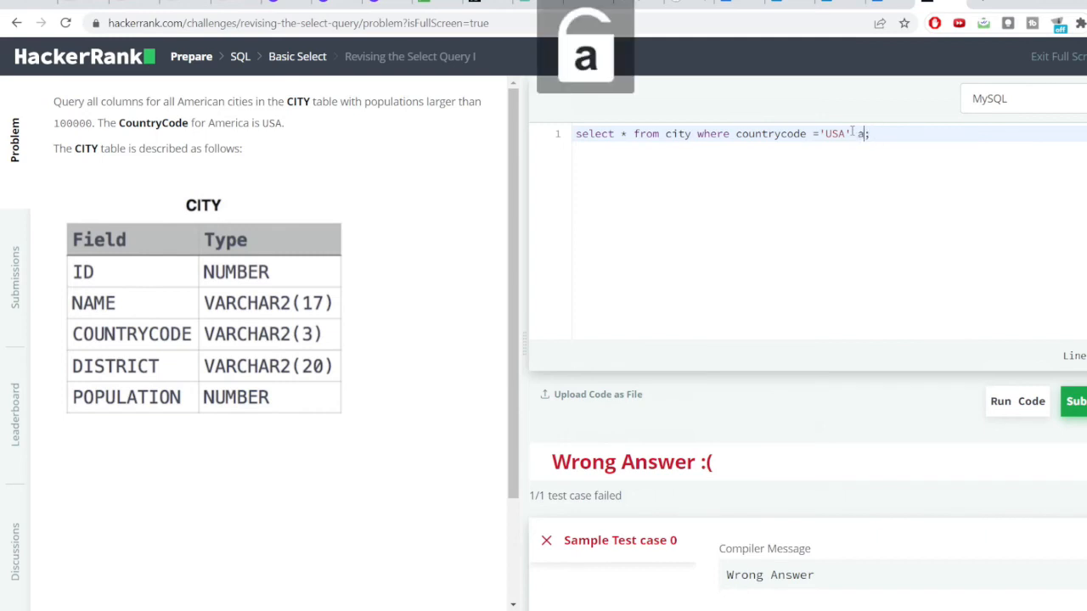
{"action": "type", "text": "and populat"}
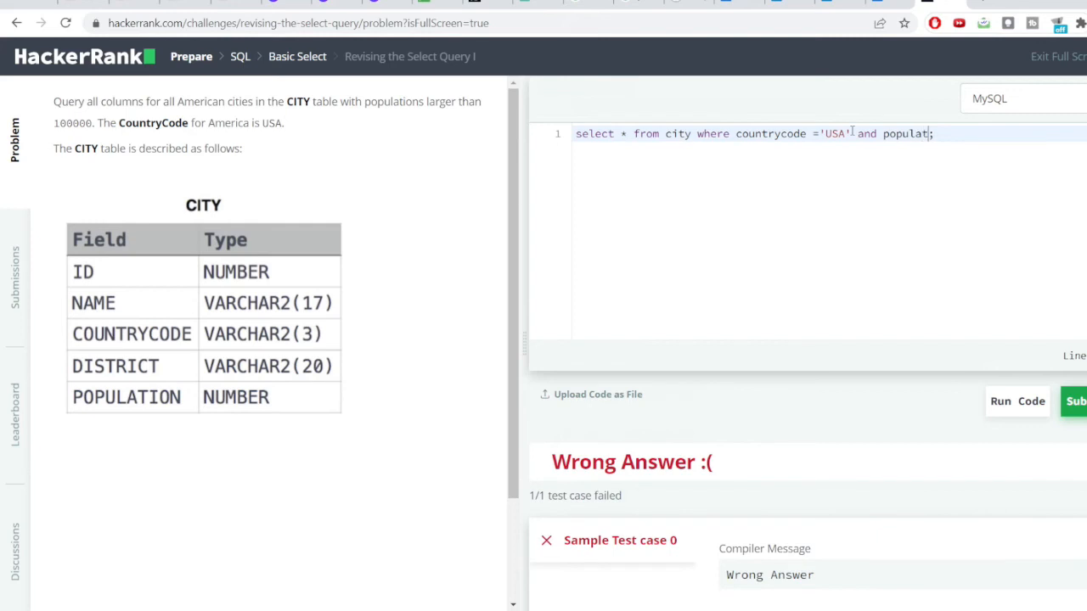
{"action": "type", "text": "ion"}
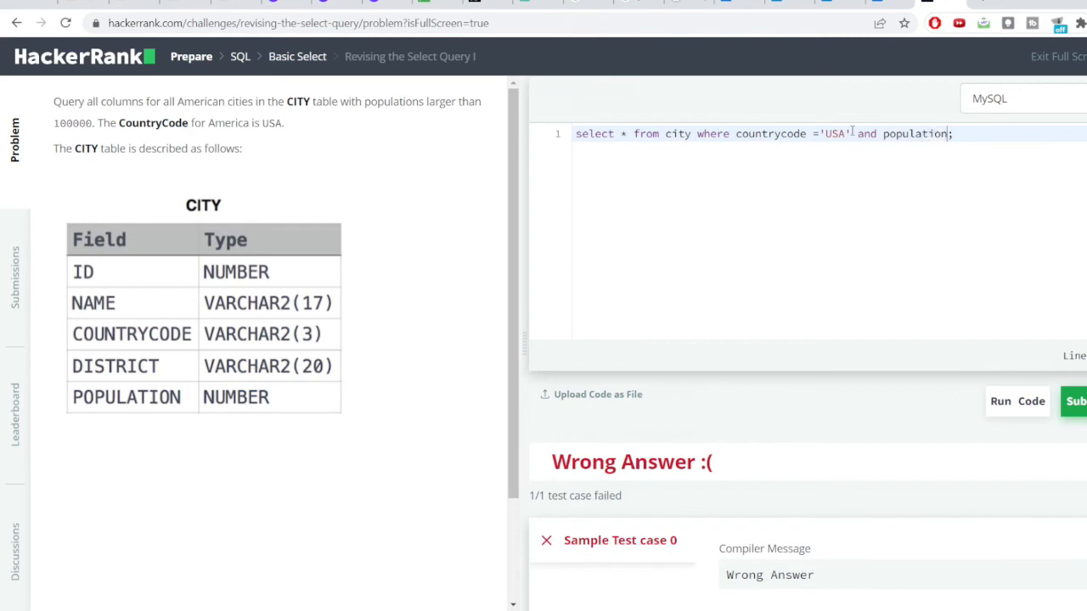
{"action": "type", "text": ">10"}
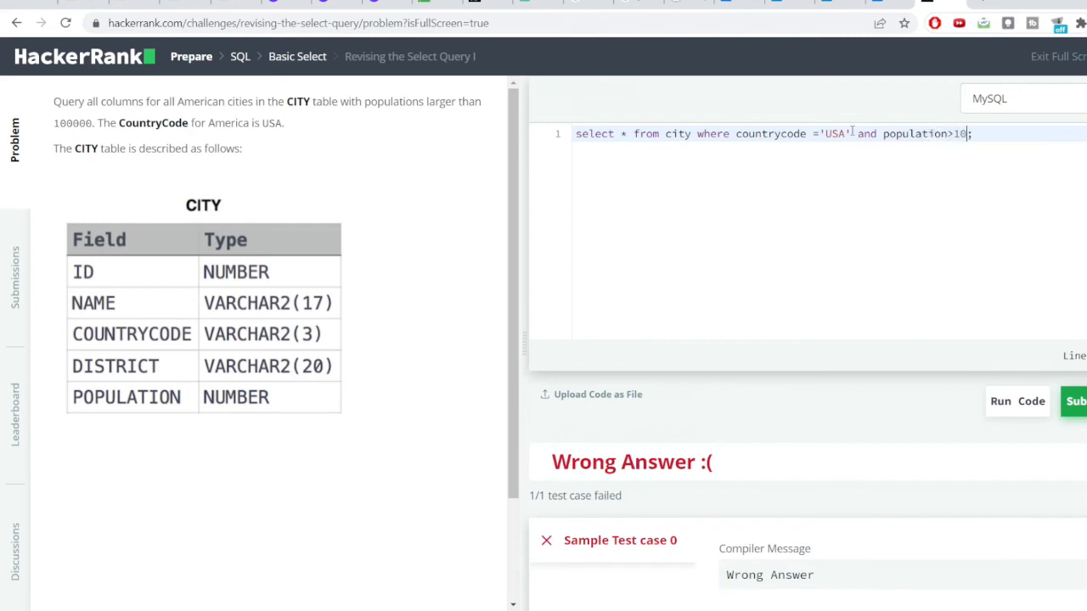
{"action": "type", "text": "00"}
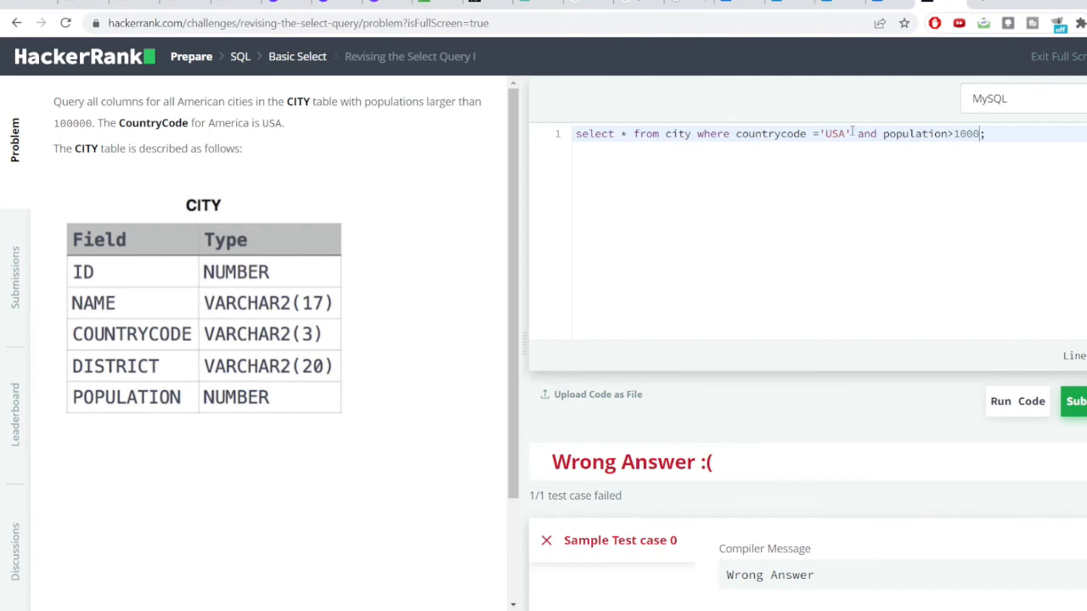
{"action": "type", "text": "00"}
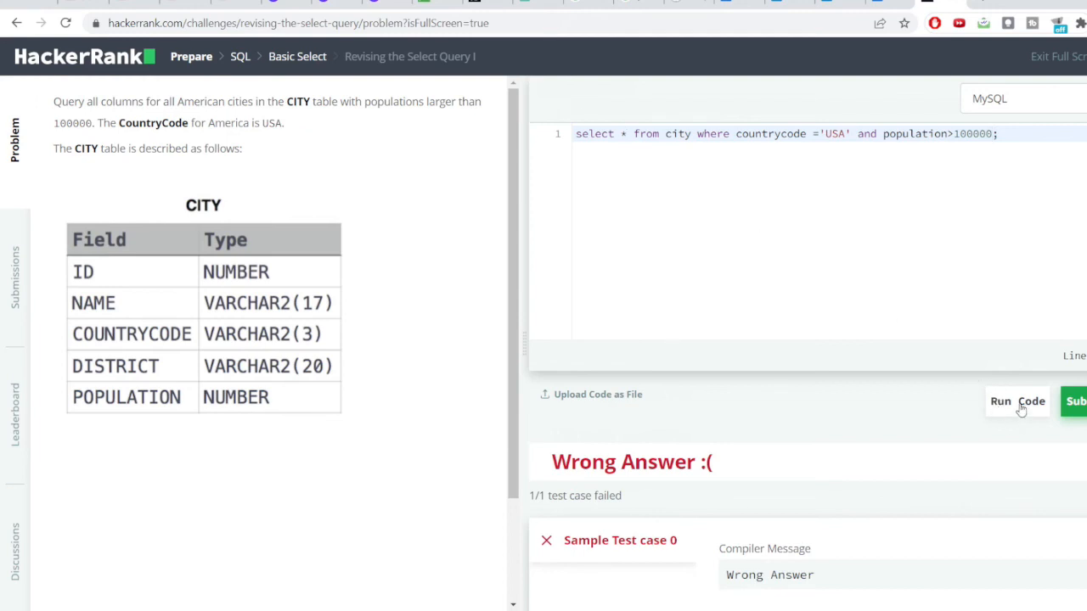
{"action": "left_click", "coordinate": [1017, 400]}
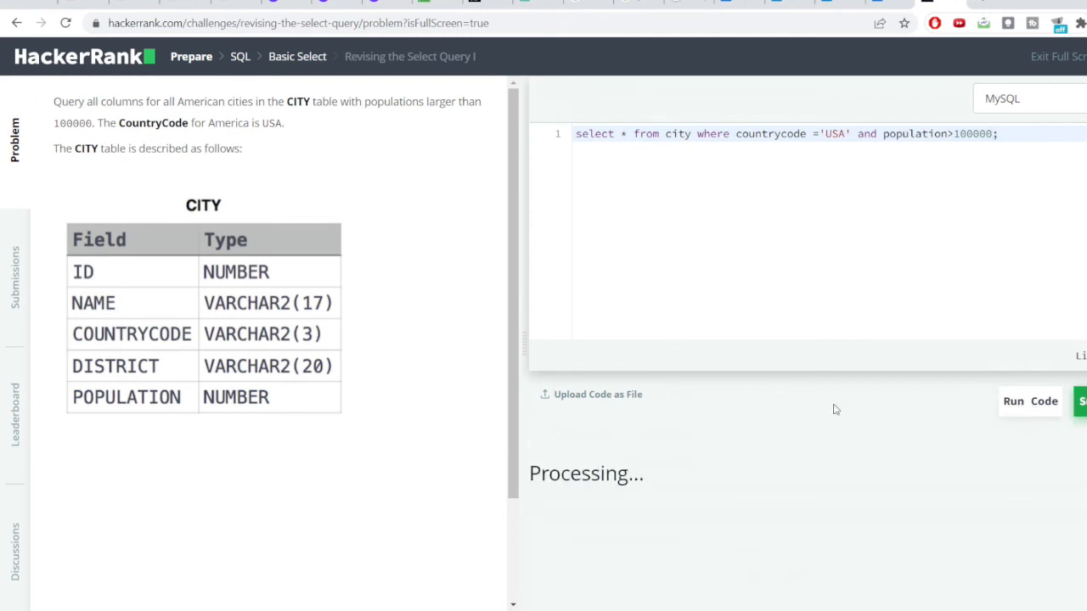
Step: Confirm the Congratulations result listing large US cities such as Scottsdale
{"action": "left_click", "coordinate": [1013, 400]}
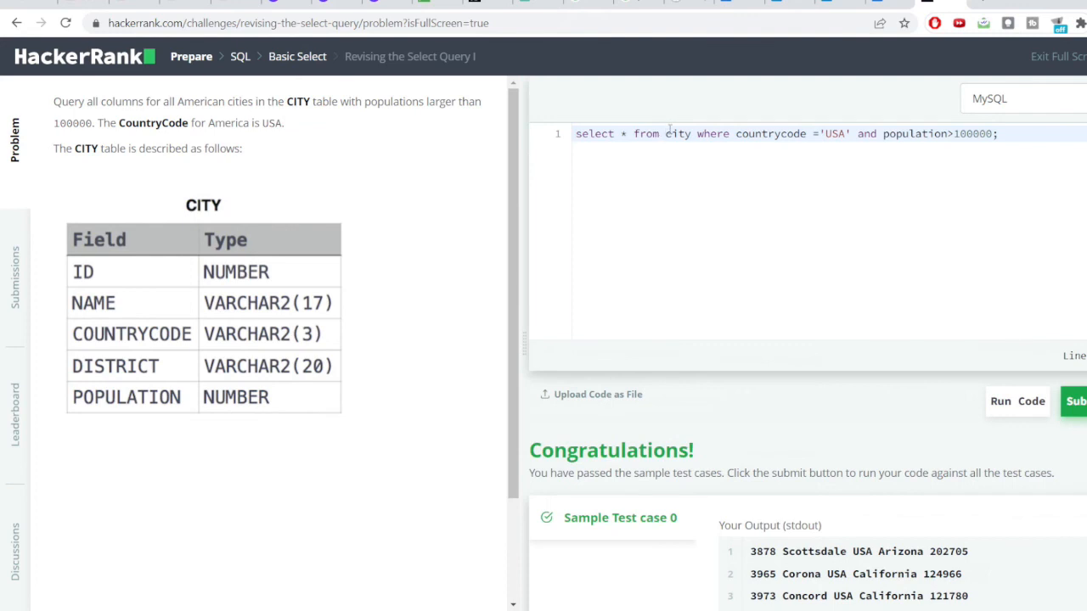
{"action": "mouse_move", "coordinate": [1028, 128]}
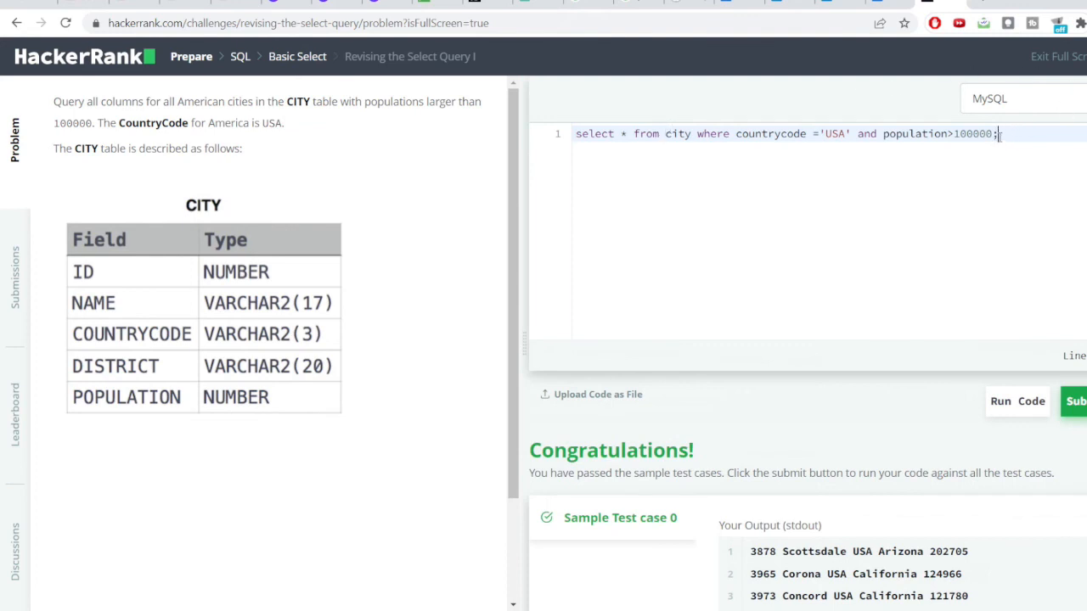
{"action": "double_click", "coordinate": [712, 133]}
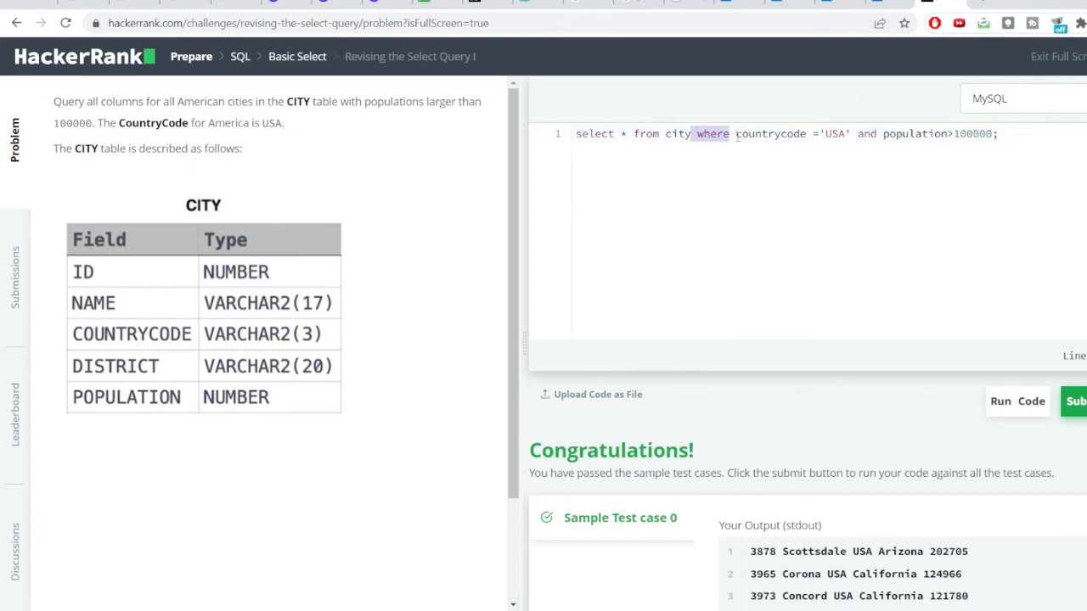